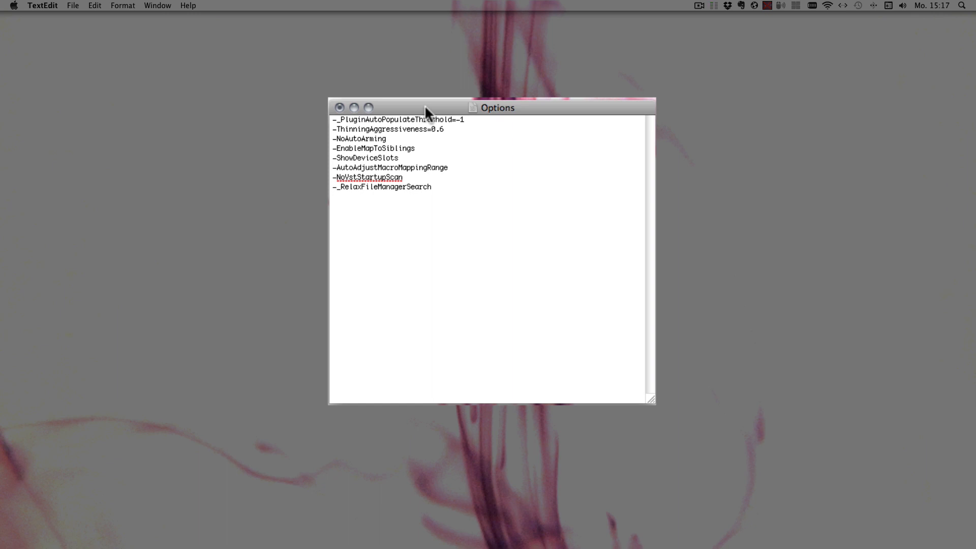
Step: Add the line -ReWireMasterOff below -_RelaxFileManagerSearch and start the next option line
{"action": "key", "text": "Return"}
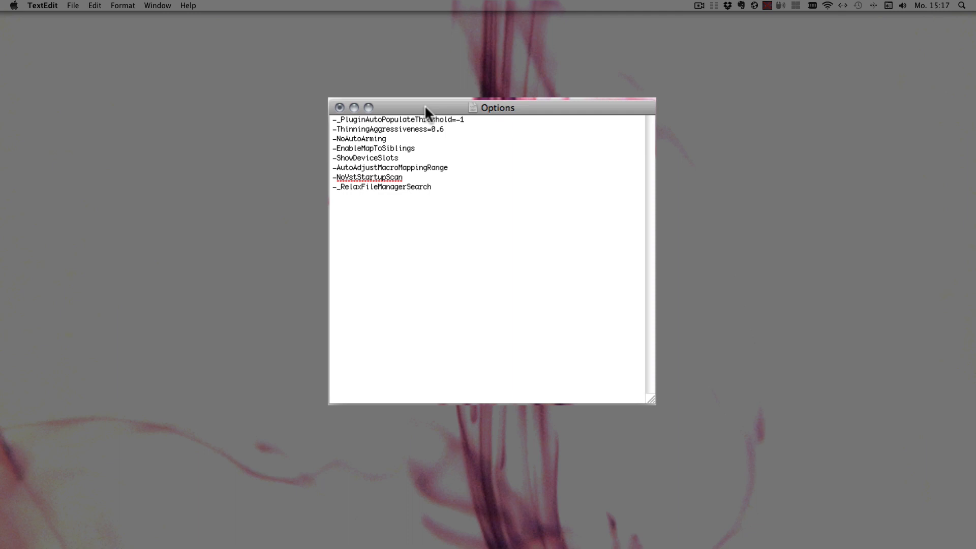
{"action": "type", "text": "-Re"}
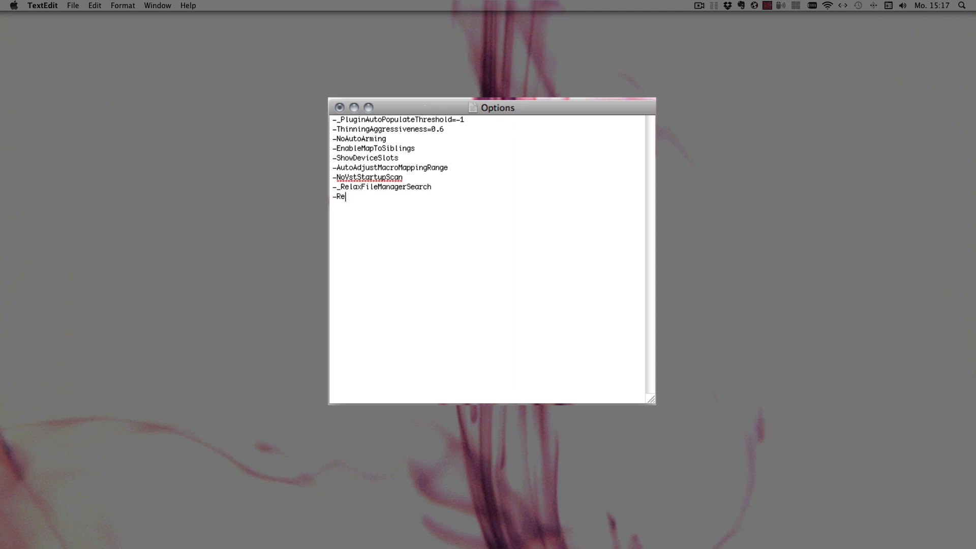
{"action": "type", "text": "WireMast"}
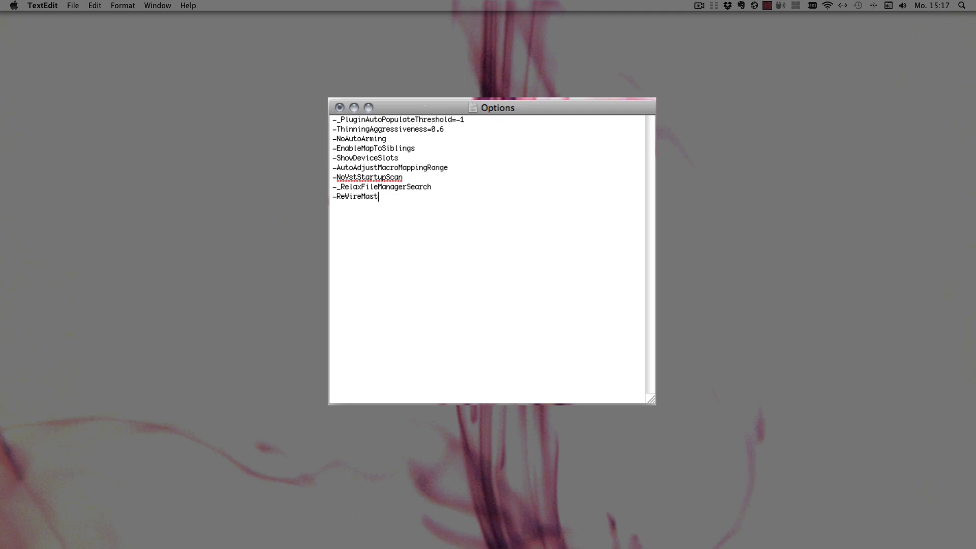
{"action": "type", "text": "er0"}
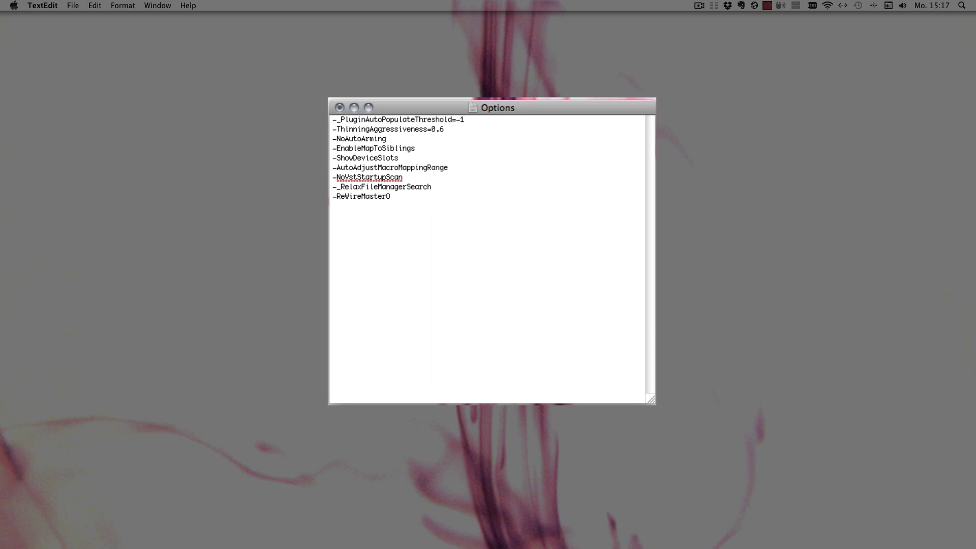
{"action": "type", "text": "ff"}
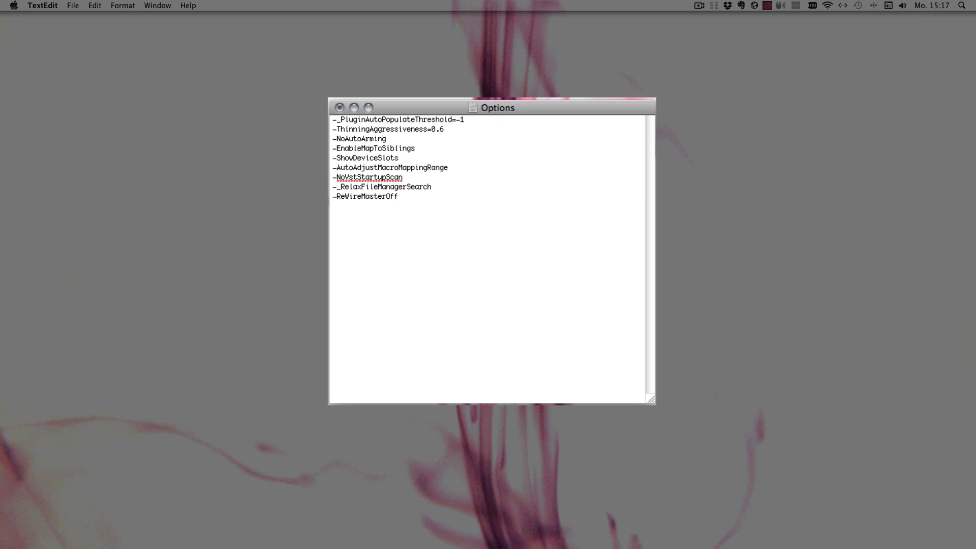
{"action": "left_click", "coordinate": [401, 196]}
{"action": "type", "text": "-"}
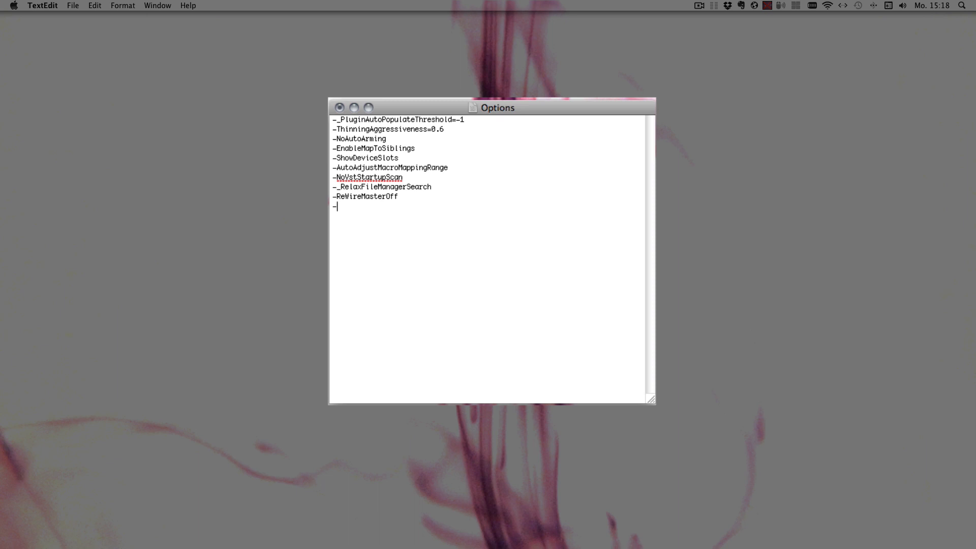
Step: Complete the new line as -ReWireChannels=32 and save Options.txt
{"action": "type", "text": "Re"}
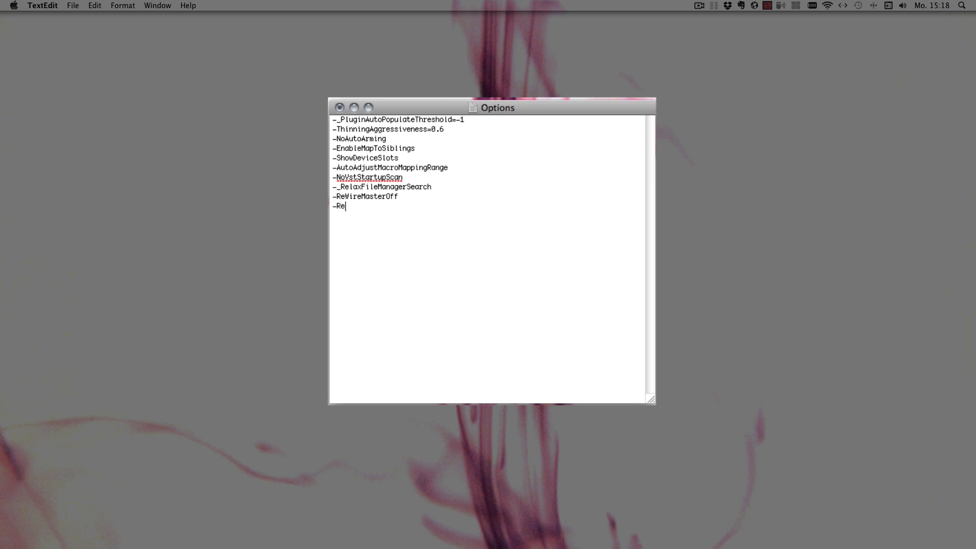
{"action": "type", "text": "WireCh"}
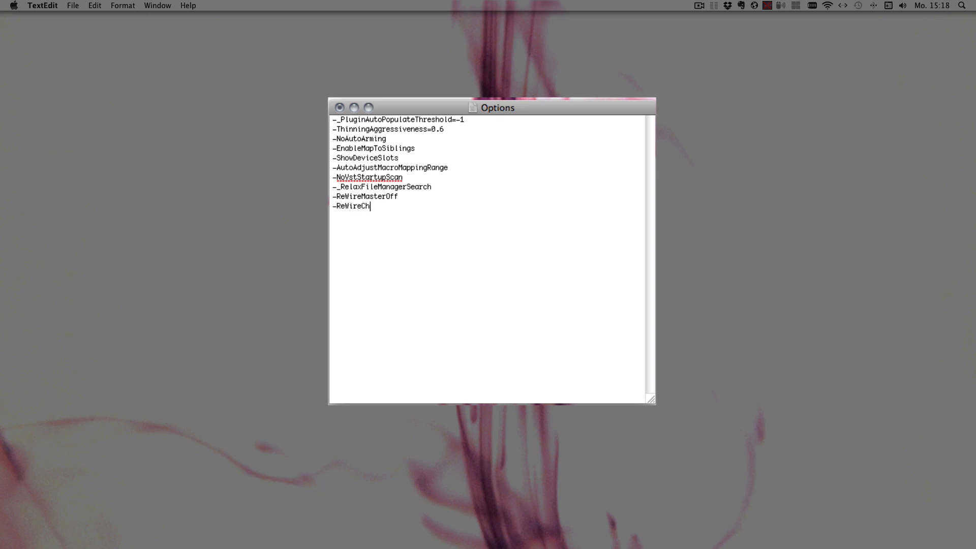
{"action": "type", "text": "annels"}
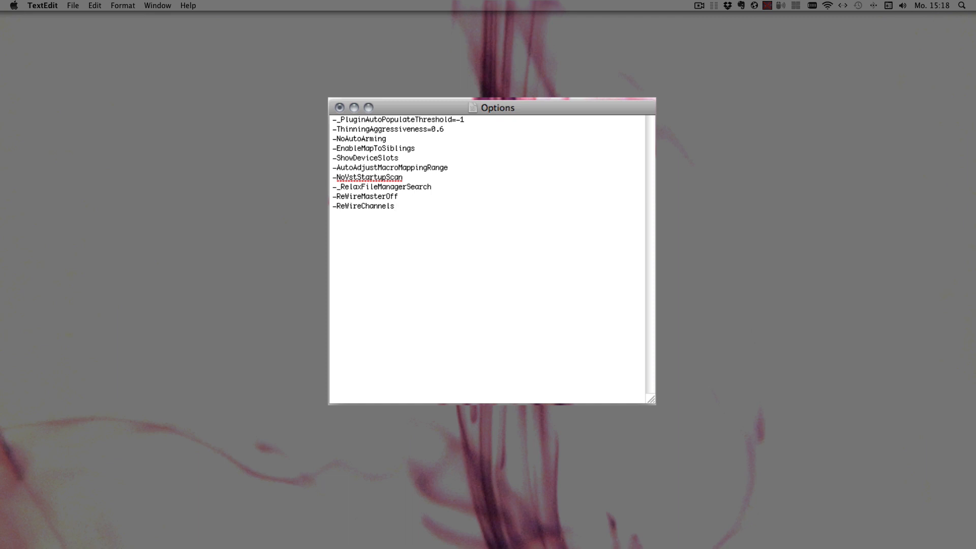
{"action": "type", "text": "="}
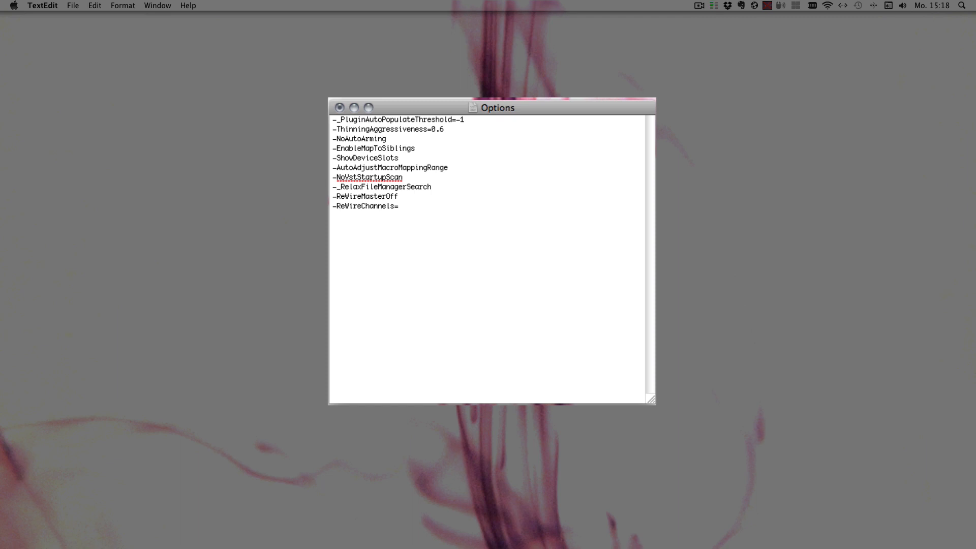
{"action": "left_click", "coordinate": [401, 206]}
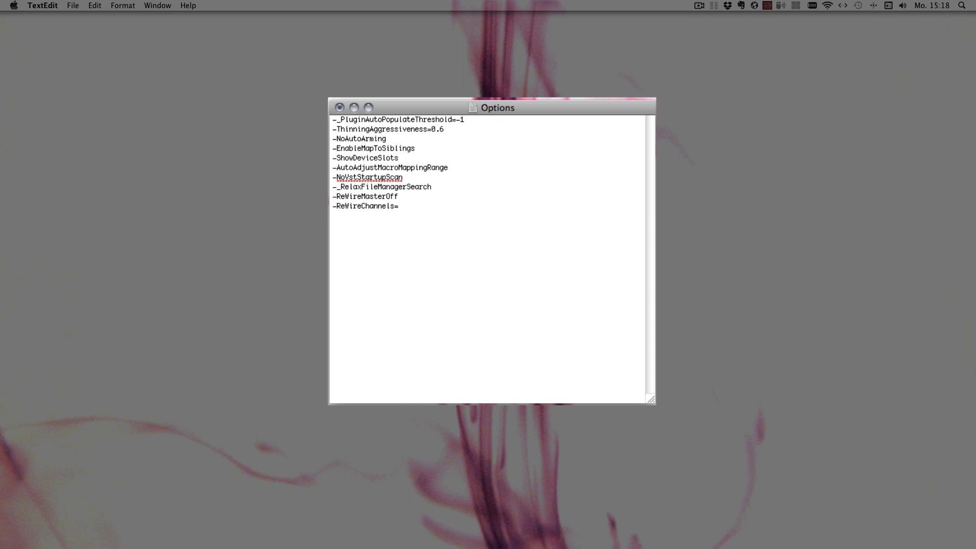
{"action": "type", "text": "3"}
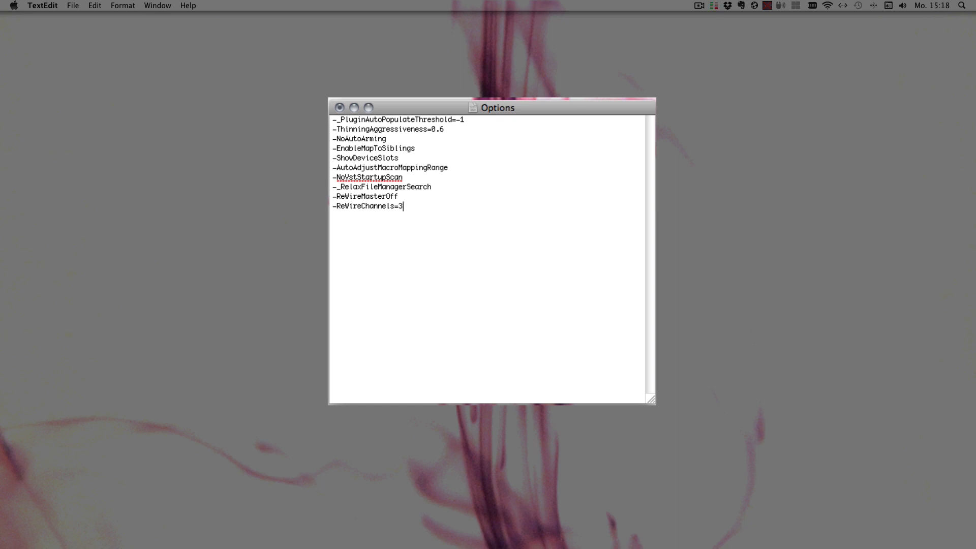
{"action": "key", "text": "cmd+s"}
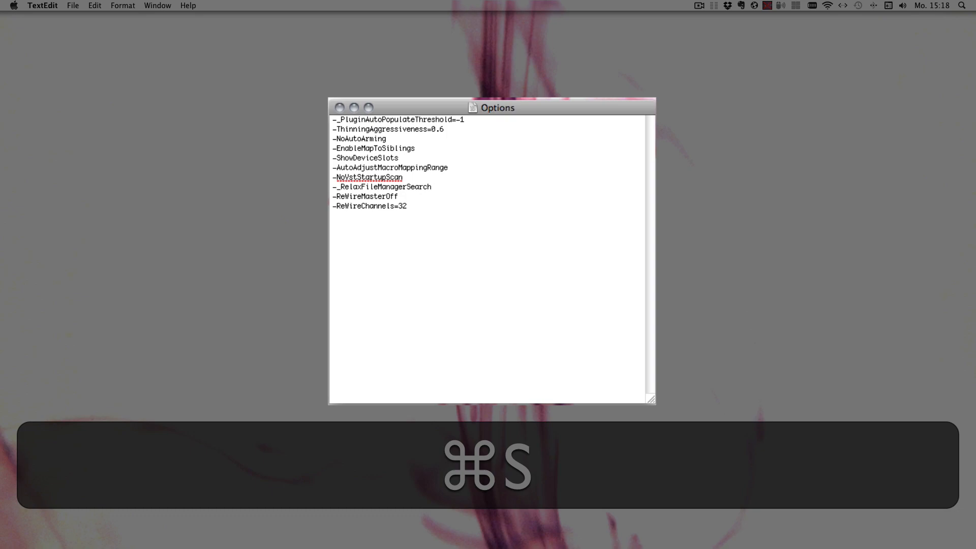
{"action": "key", "text": "cmd+s"}
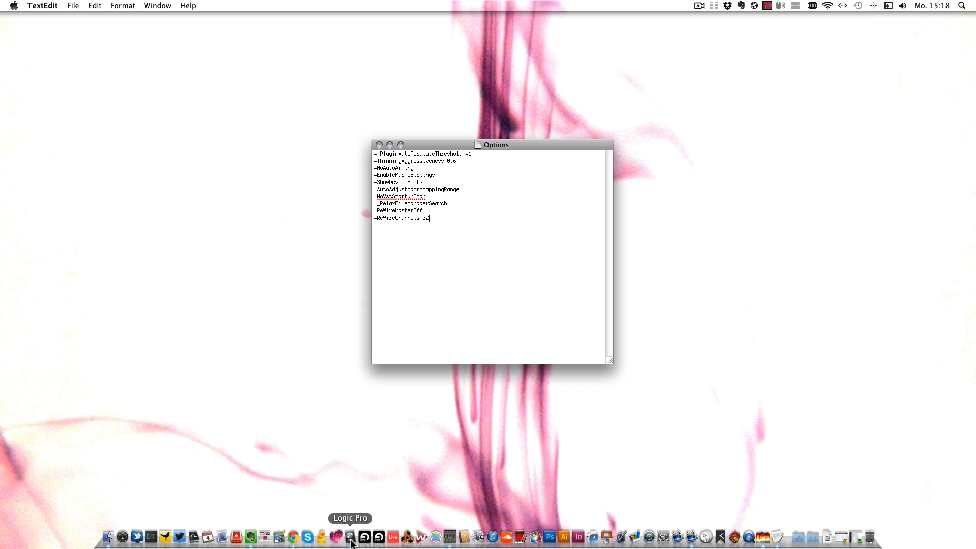
{"action": "mouse_move", "coordinate": [397, 537]}
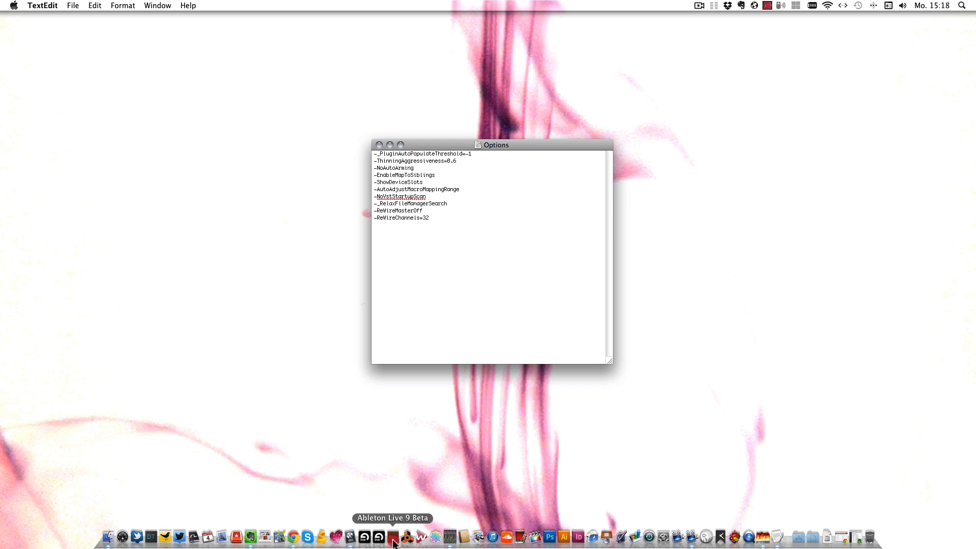
{"action": "mouse_move", "coordinate": [392, 496]}
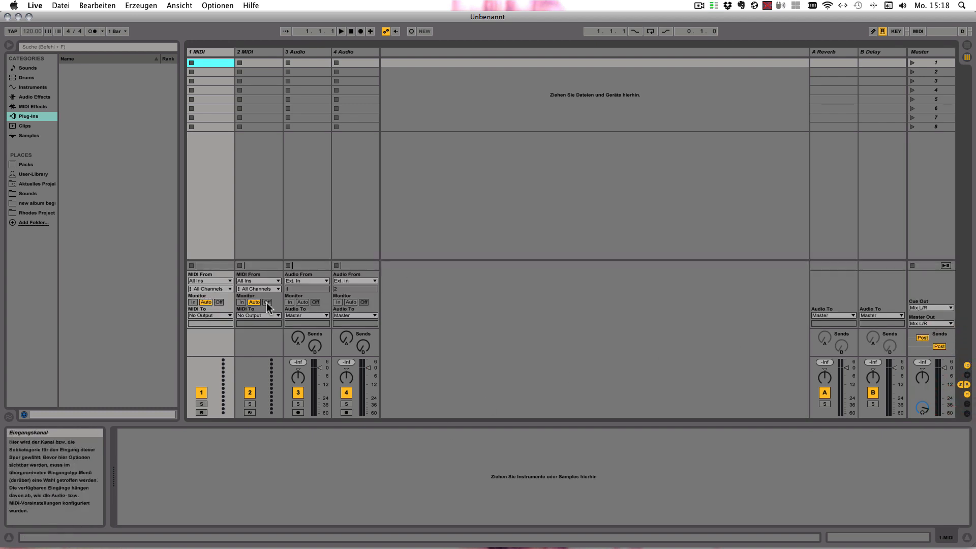
Step: Route the 3 Audio track's output to ReWire Out on Bus 25/26 instead of Master
{"action": "left_click", "coordinate": [306, 315]}
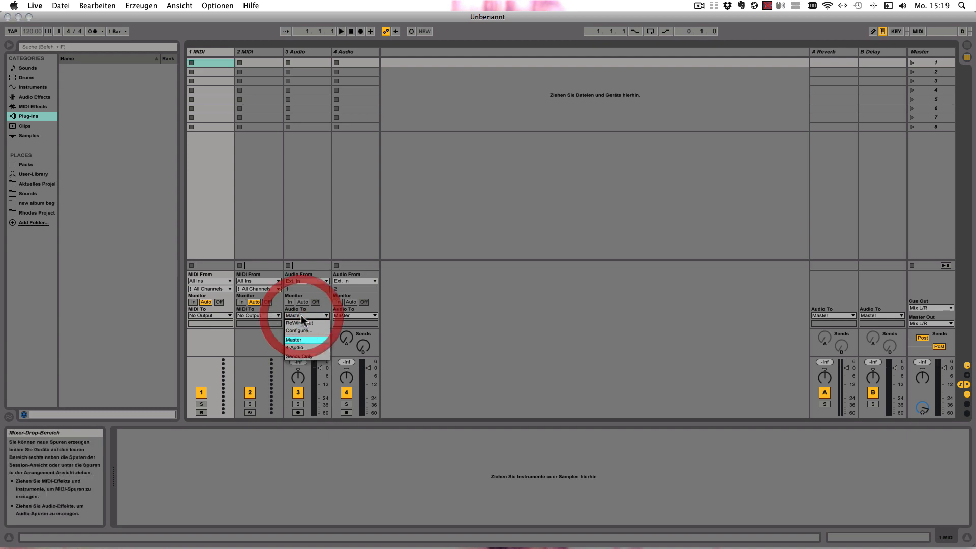
{"action": "left_click", "coordinate": [299, 323]}
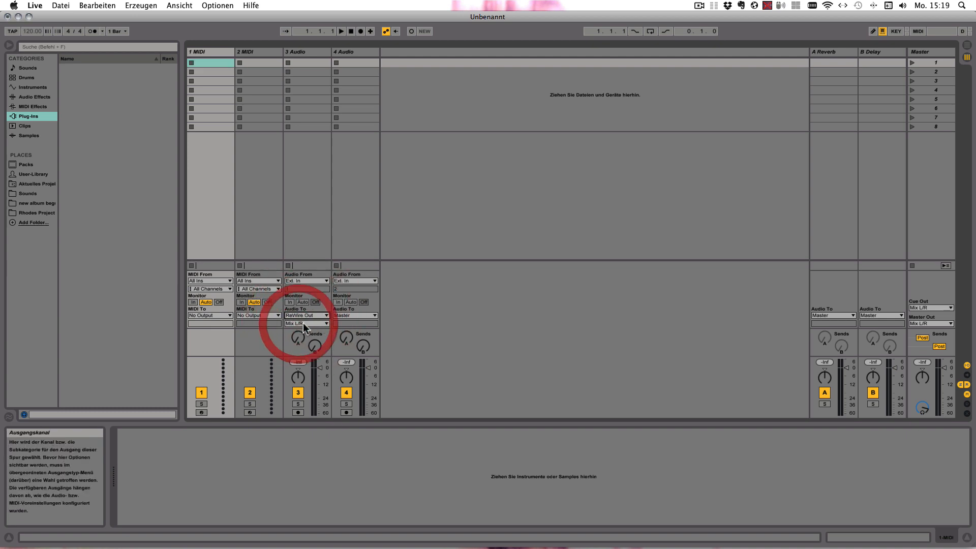
{"action": "left_click", "coordinate": [304, 323]}
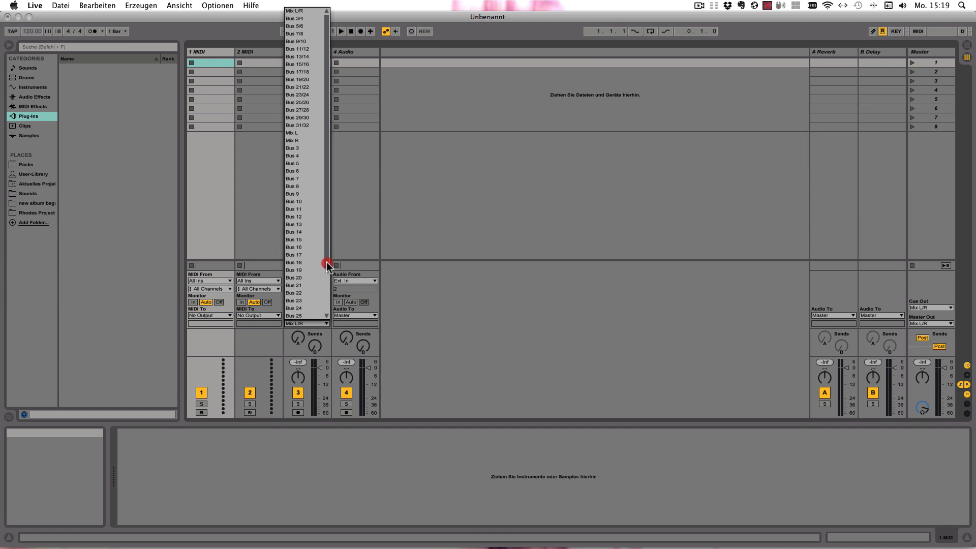
{"action": "scroll", "scroll_direction": "down", "scroll_amount": 3}
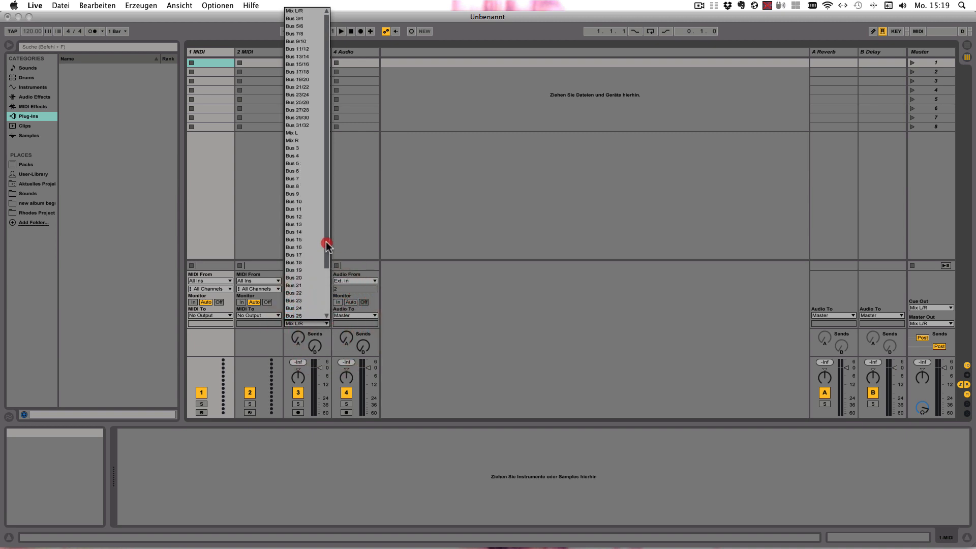
{"action": "mouse_move", "coordinate": [313, 128]}
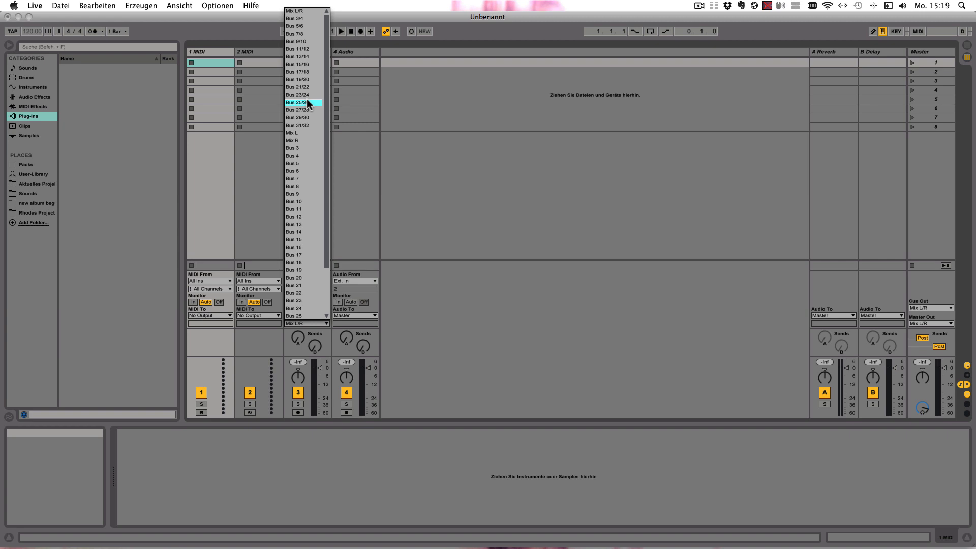
{"action": "left_click", "coordinate": [297, 101]}
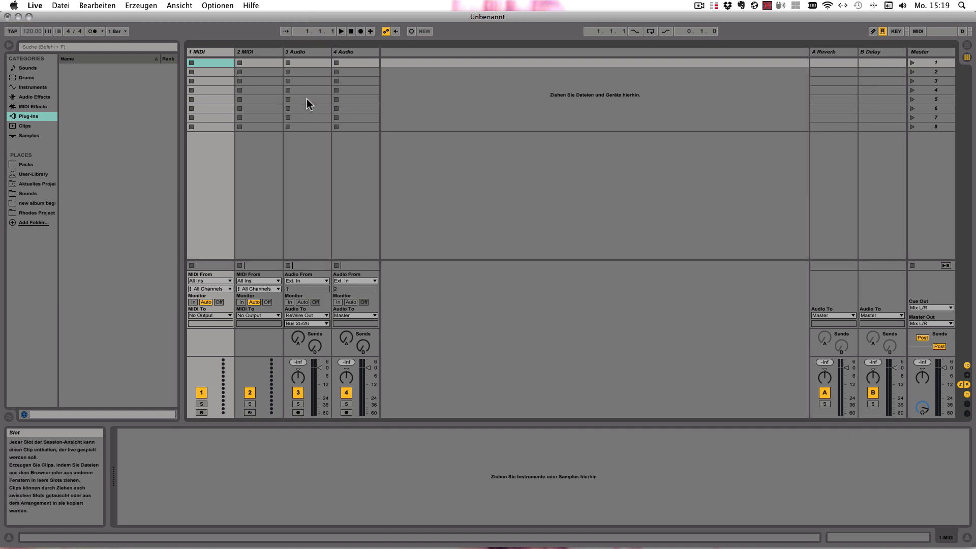